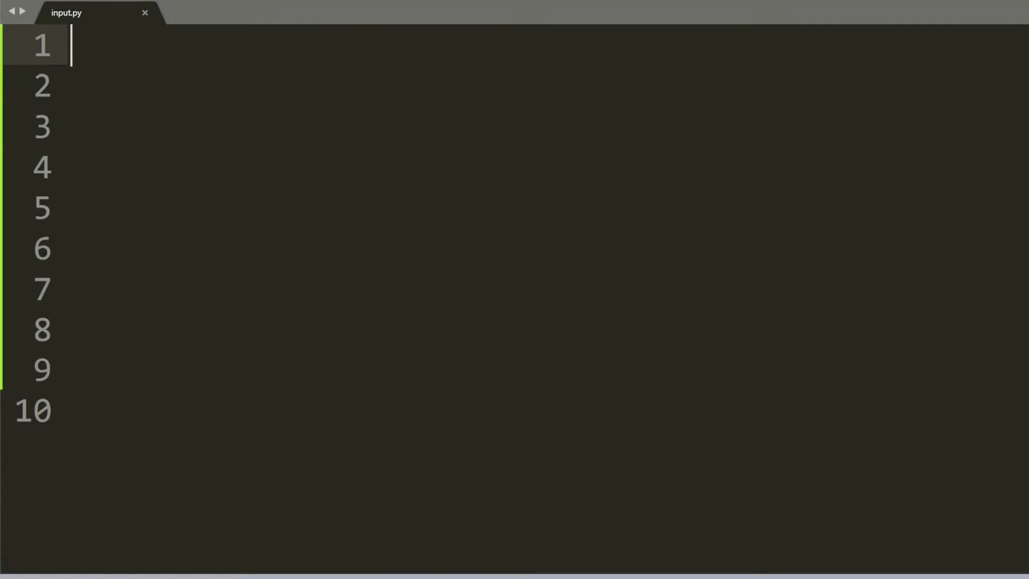
- Write name = input("Enter your name: ") and print(name) on lines 1 and 2 of input.py
{"action": "type", "text": "name"}
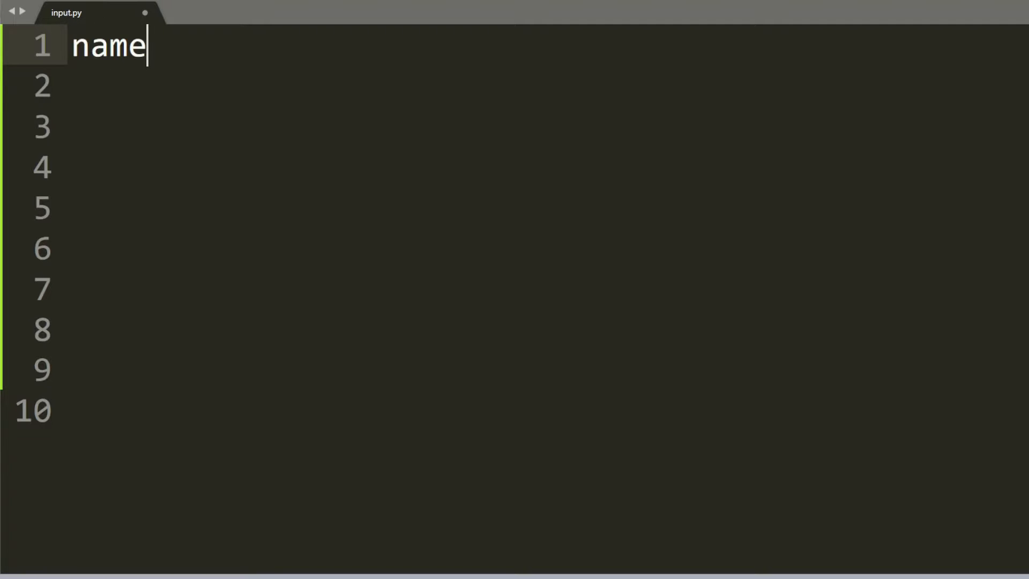
{"action": "type", "text": "= input(\""}
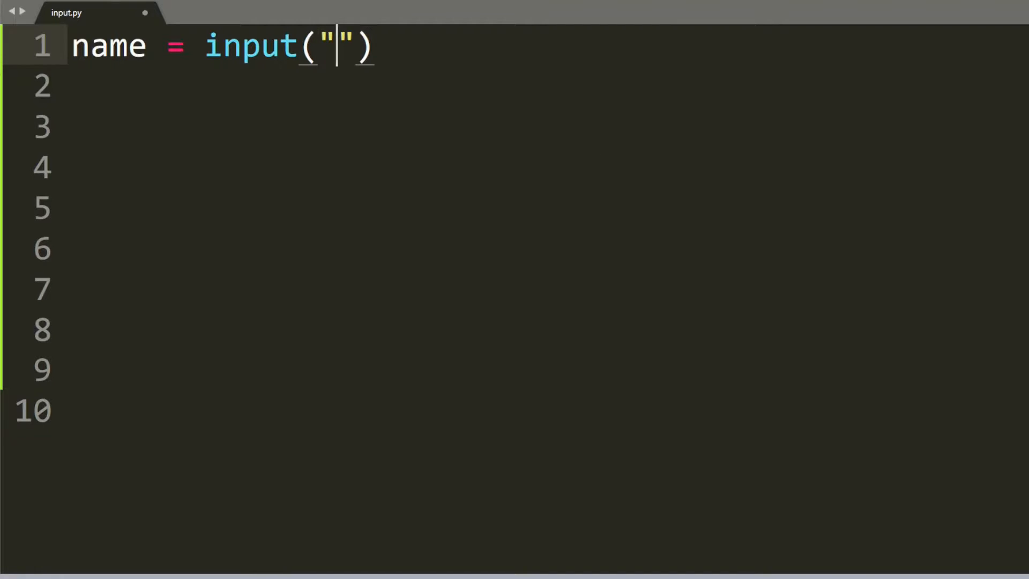
{"action": "type", "text": "Enter"}
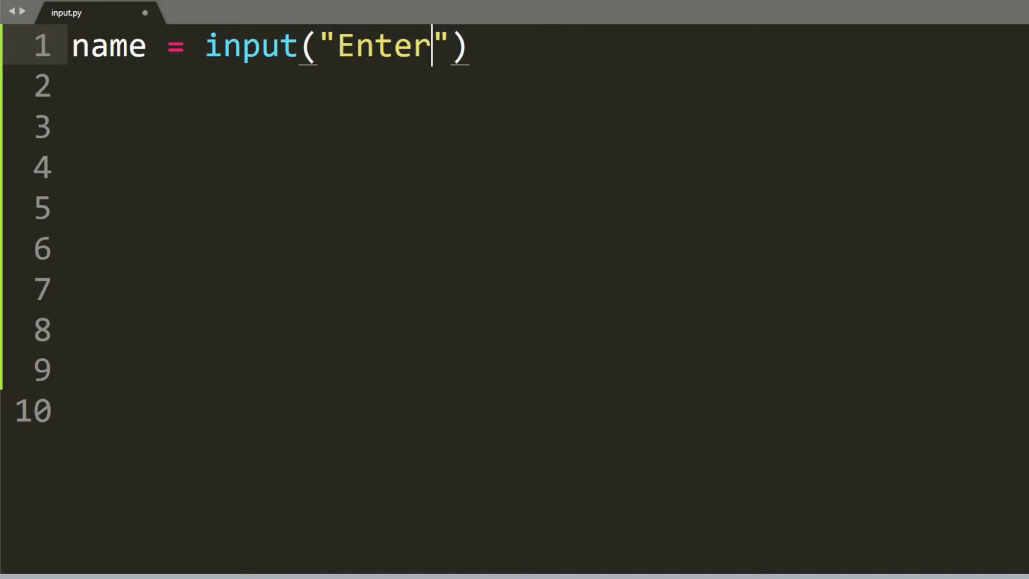
{"action": "type", "text": "your name:"}
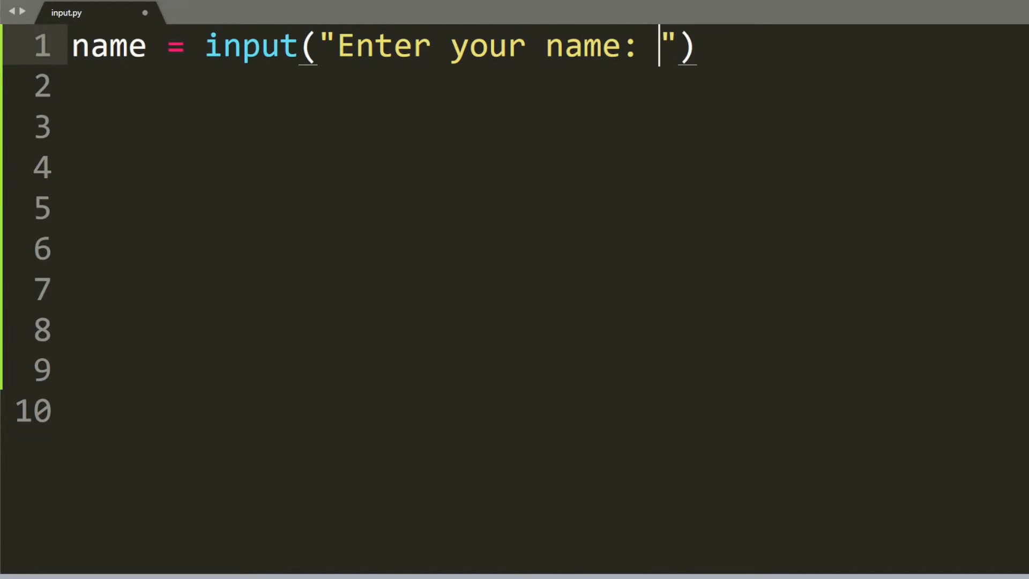
{"action": "type", "text": "print(name)"}
{"action": "type", "text": "python input"}
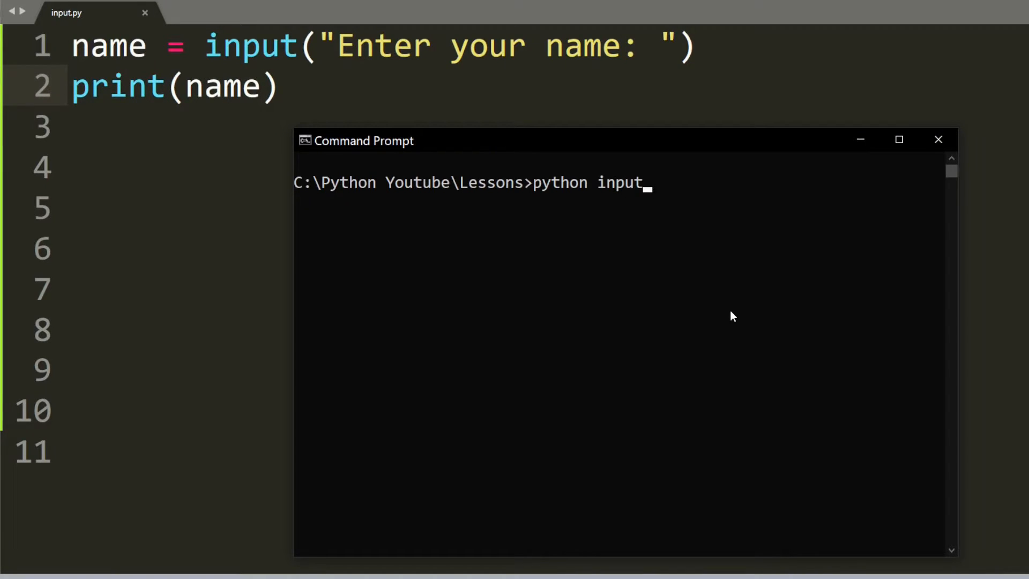
- Run python input.py in Command Prompt and start typing a name at the prompt
{"action": "type", "text": ".py"}
{"action": "key", "text": "Return"}
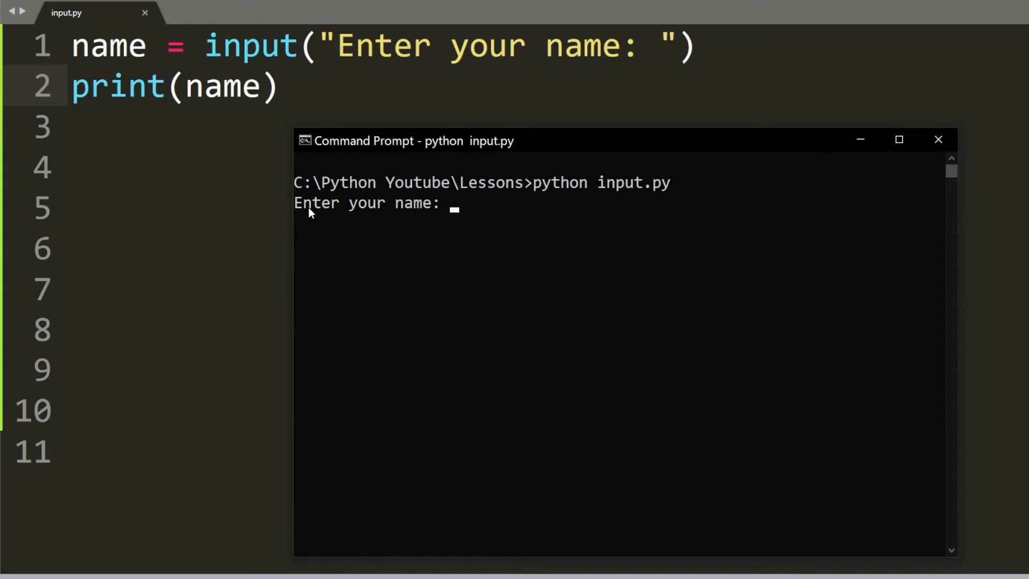
{"action": "type", "text": "Joh"}
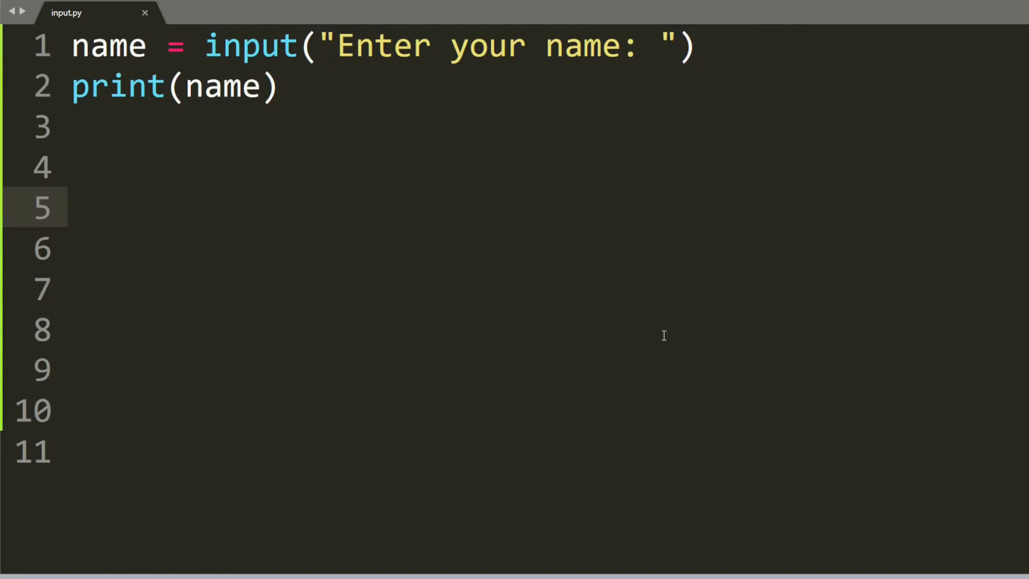
- Add age = int(input("Enter your age: ")) on line 4 and print(age) on line 5
{"action": "type", "text": "age"}
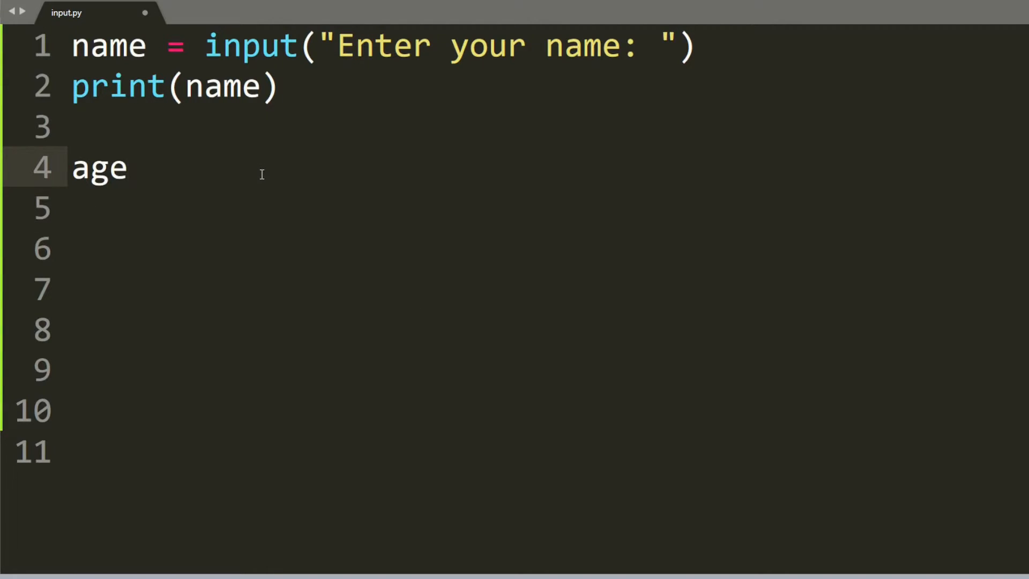
{"action": "type", "text": "= input()"}
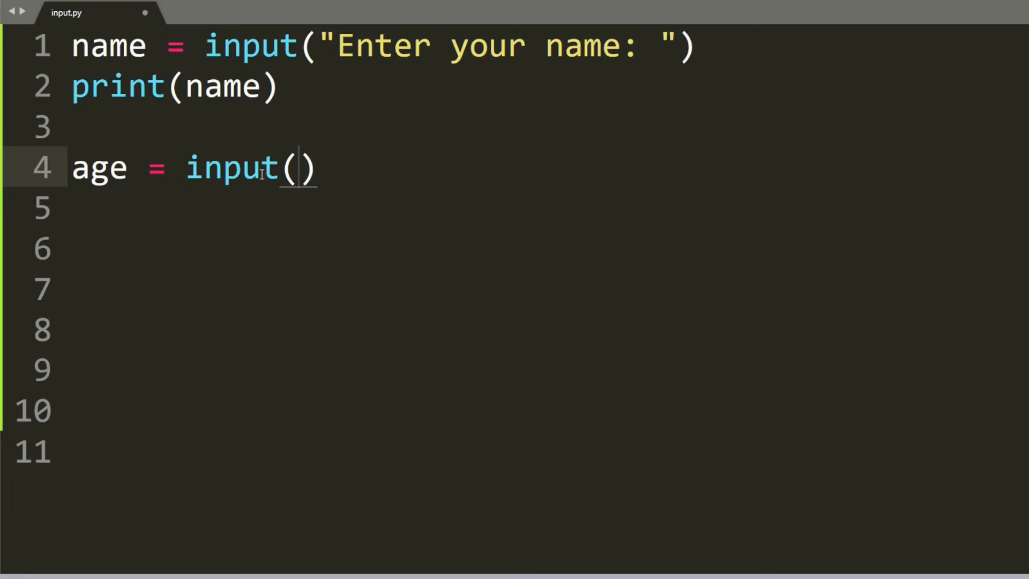
{"action": "type", "text": "\"Enter y"}
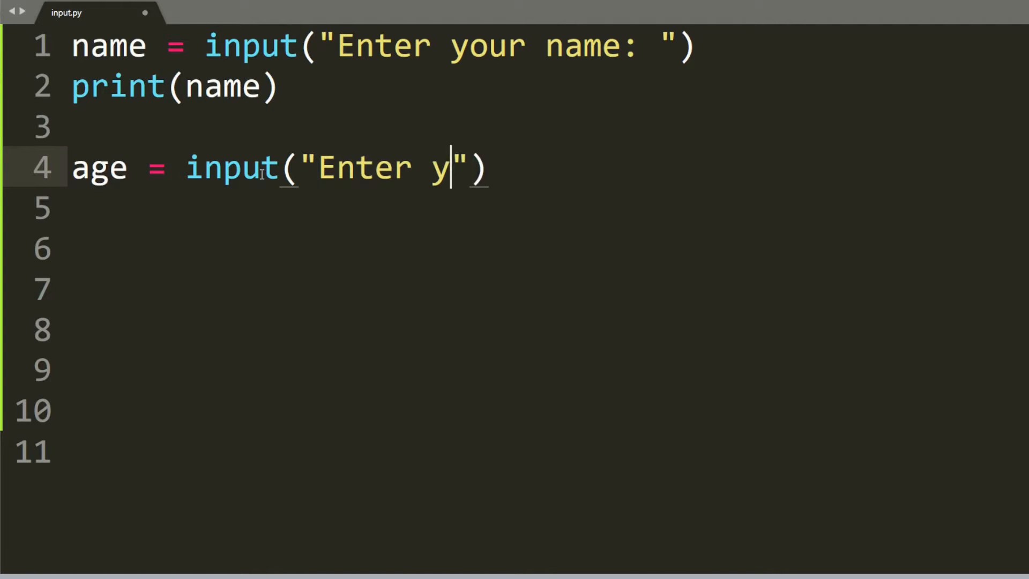
{"action": "type", "text": "our age:"}
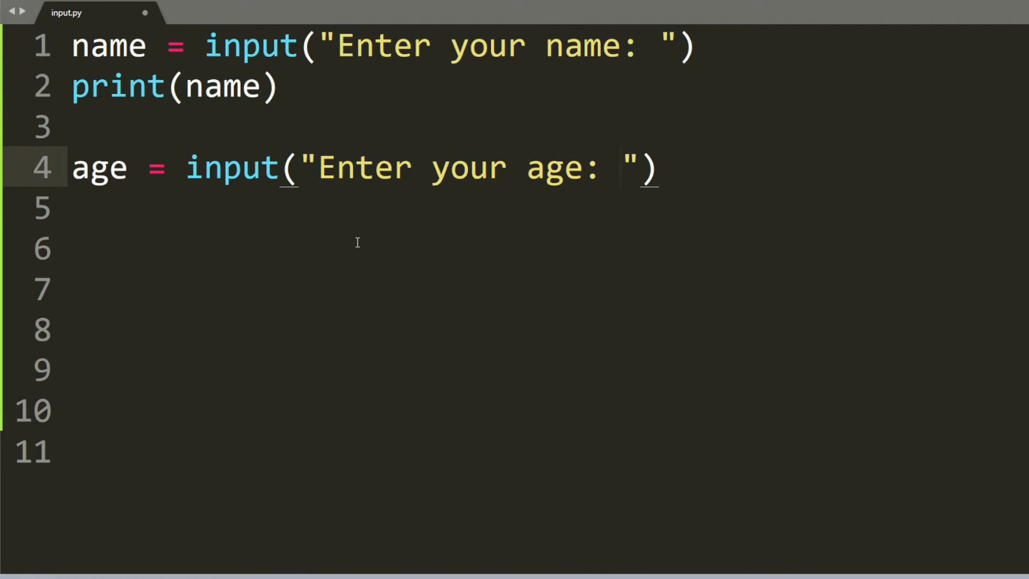
{"action": "left_click", "coordinate": [617, 167]}
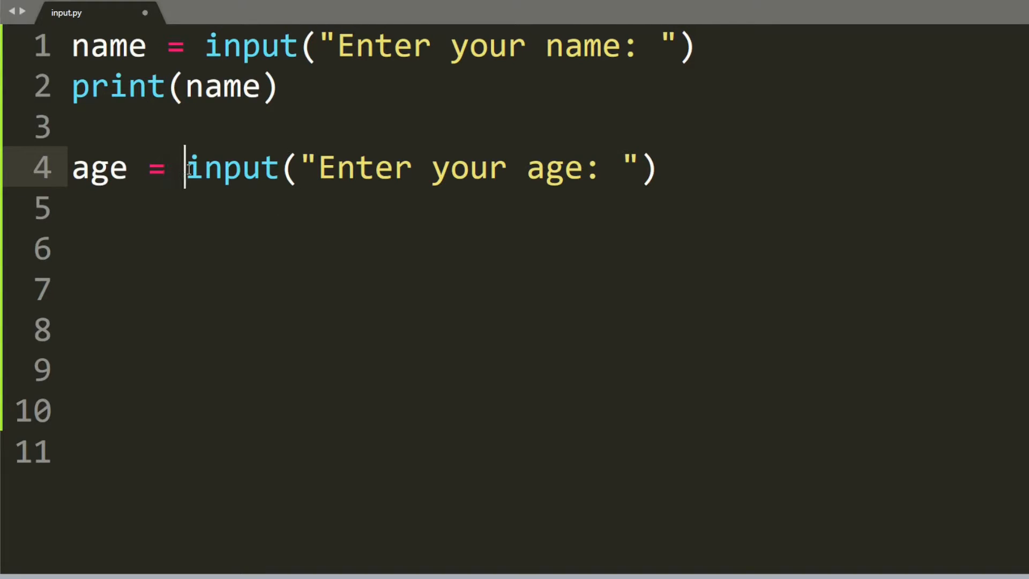
{"action": "type", "text": "int()"}
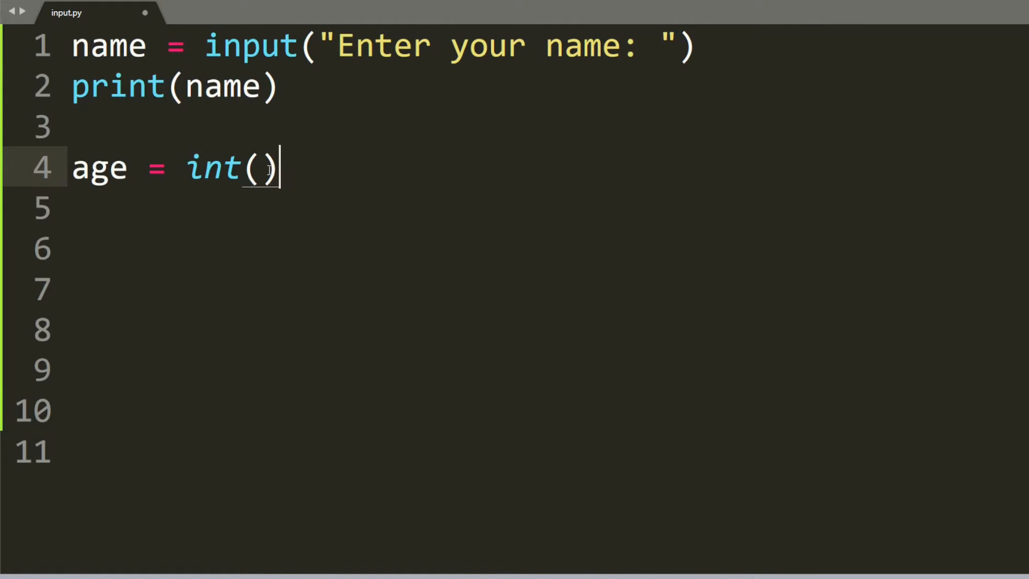
{"action": "type", "text": "input(\"Enter your age: \")"}
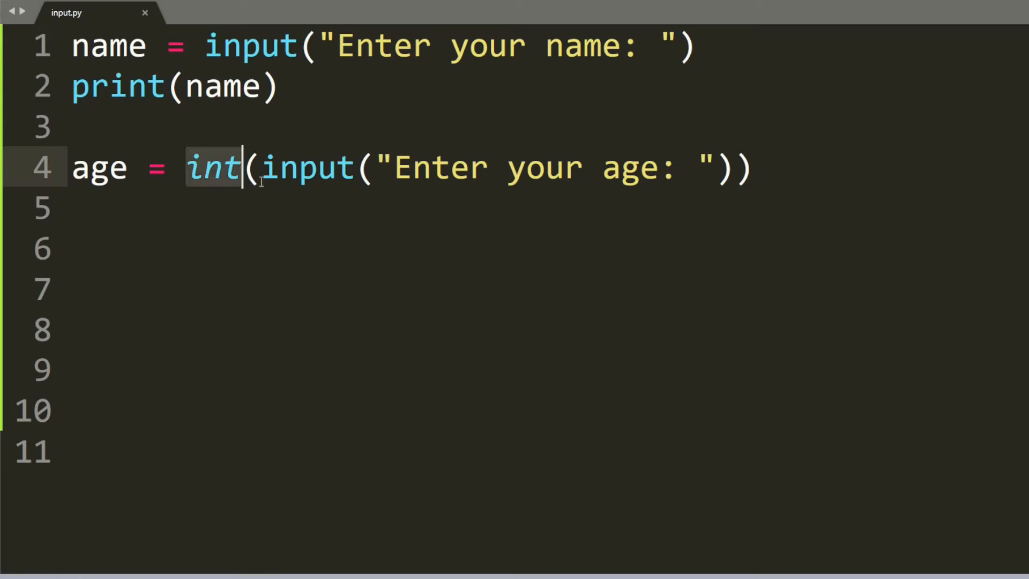
{"action": "type", "text": "print(age)"}
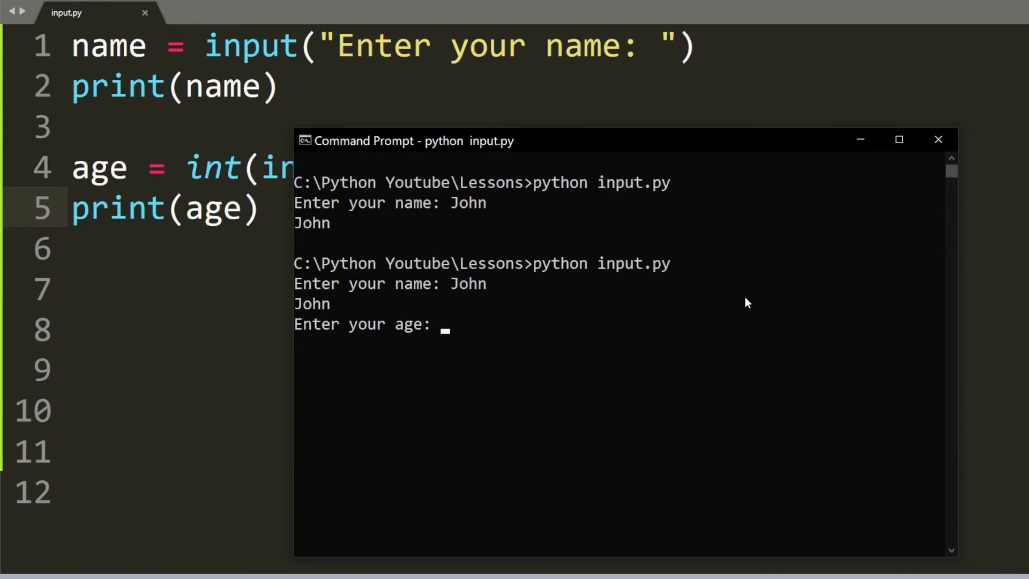
- Enter 20 as the age when the rerun of input.py asks for it
{"action": "type", "text": "20"}
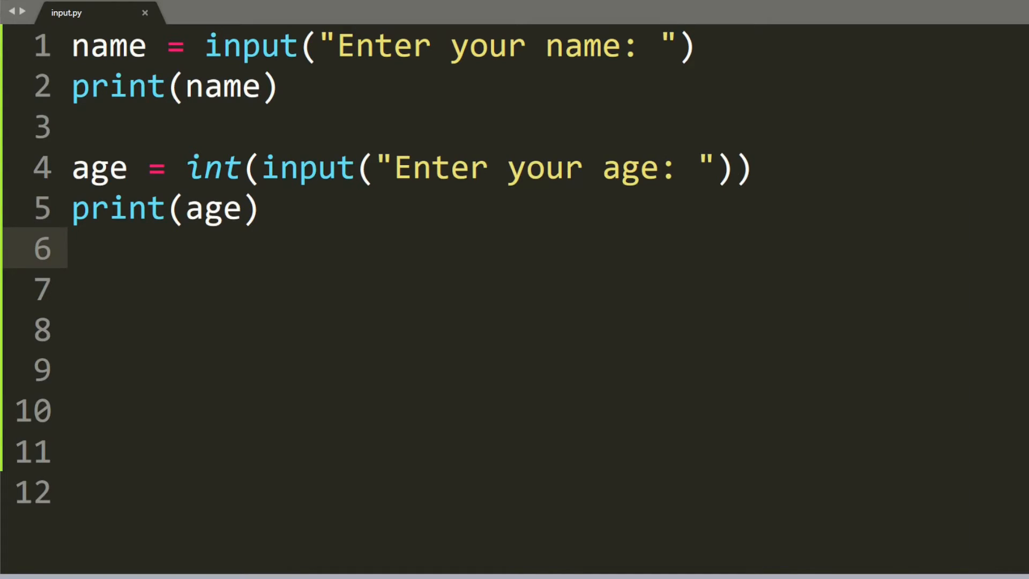
- Remove int() from line 4 and change line 5 to print(age + 1)
{"action": "double_click", "coordinate": [214, 166]}
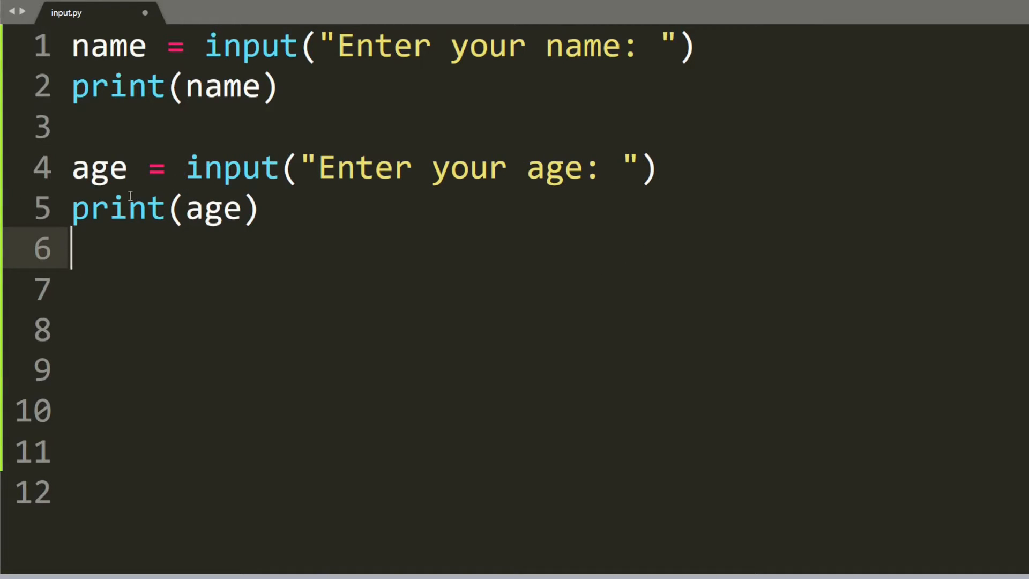
{"action": "type", "text": "+"}
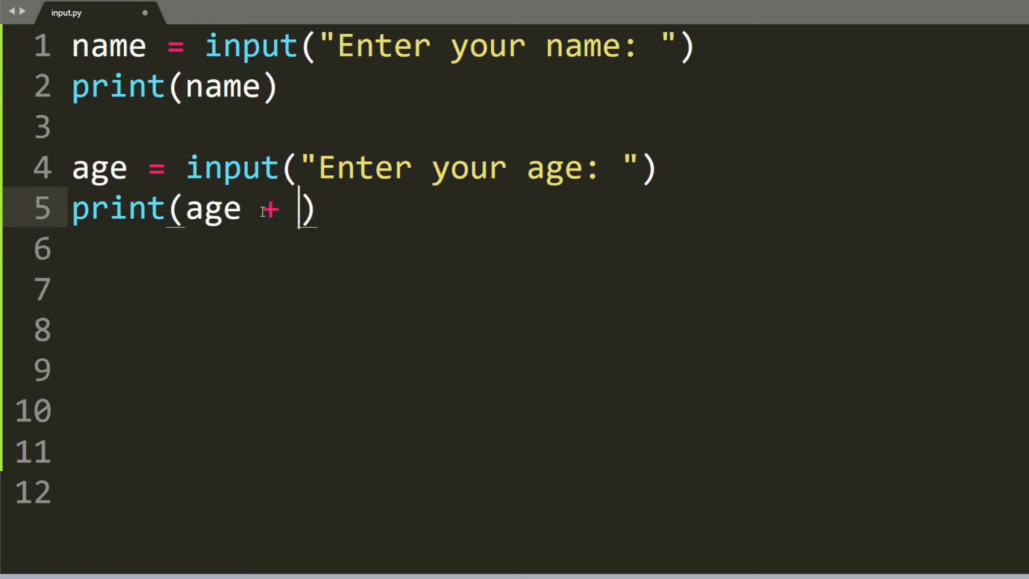
{"action": "type", "text": "1"}
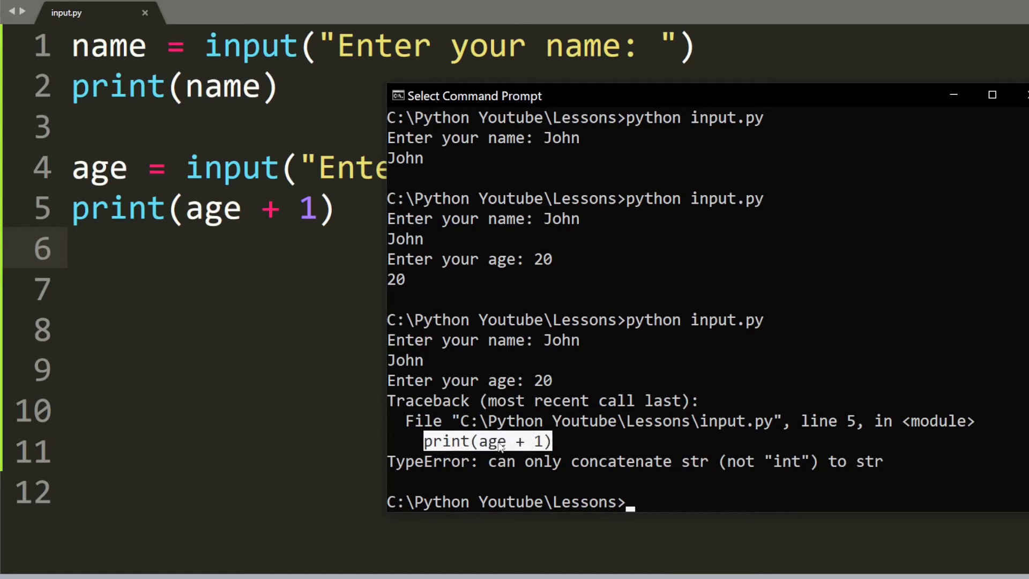
{"action": "mouse_move", "coordinate": [334, 281]}
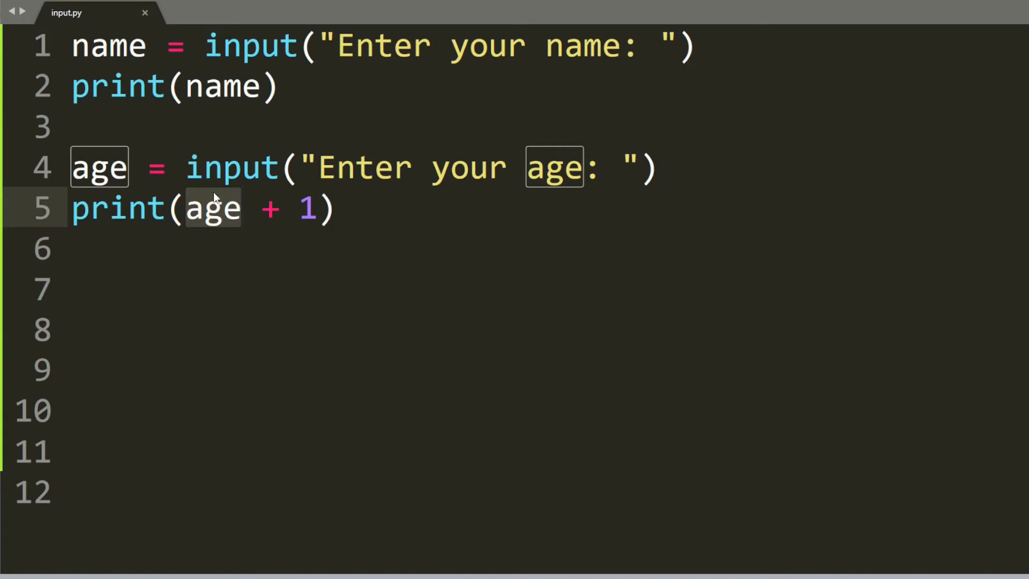
{"action": "mouse_move", "coordinate": [236, 211]}
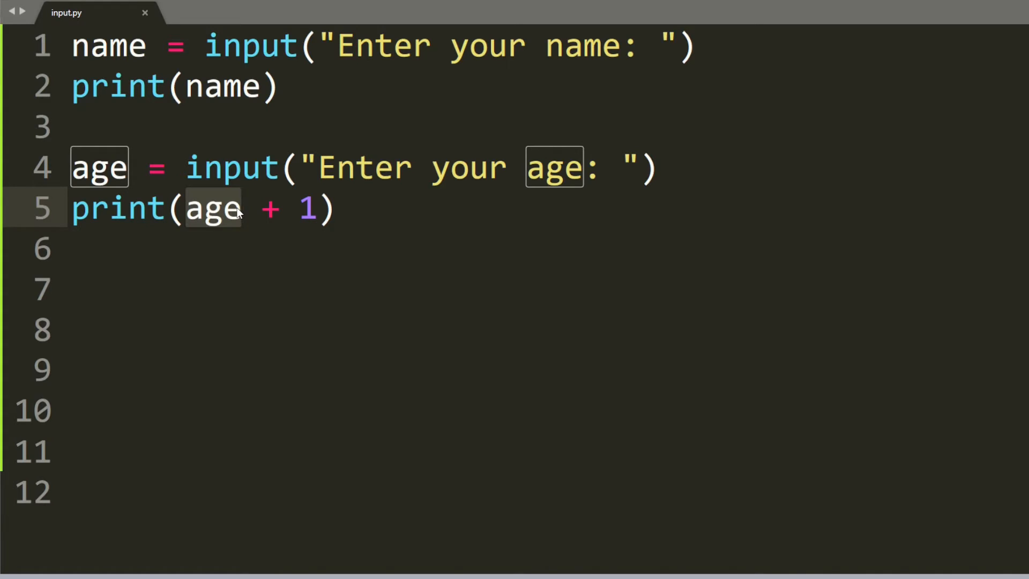
- Undo back to age = int(input(...)) and print(age) in input.py
{"action": "left_click", "coordinate": [242, 208]}
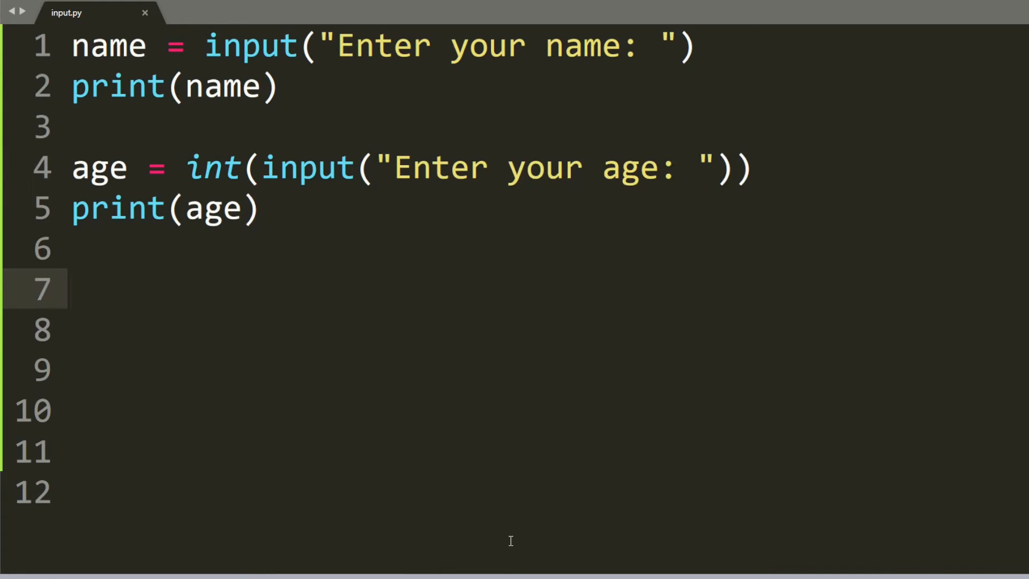
{"action": "mouse_move", "coordinate": [260, 166]}
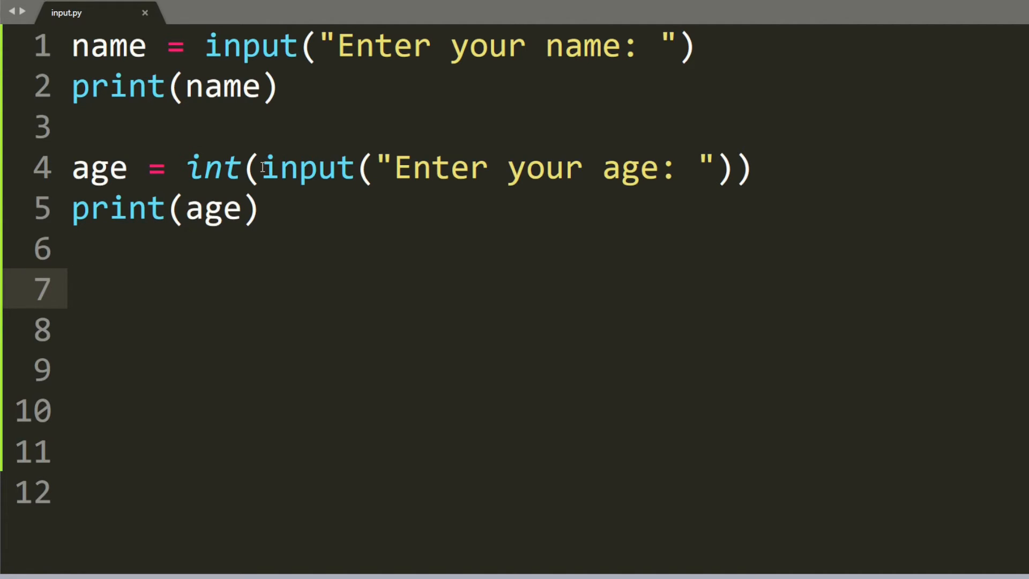
{"action": "mouse_move", "coordinate": [412, 278]}
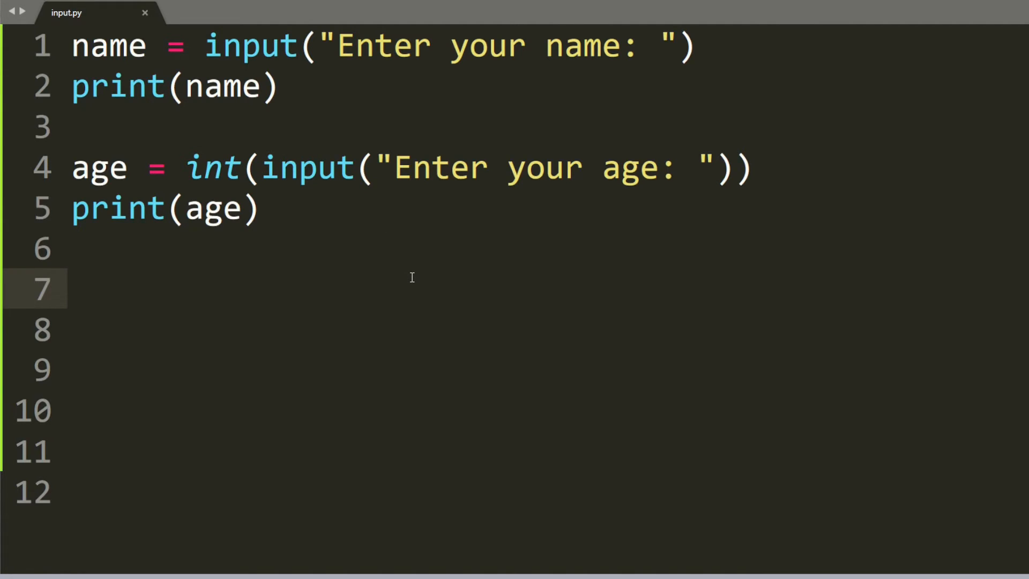
- Add height = float(input("Enter your height (m): ")) and print(height), then rerun answering John
{"action": "type", "text": "height ="}
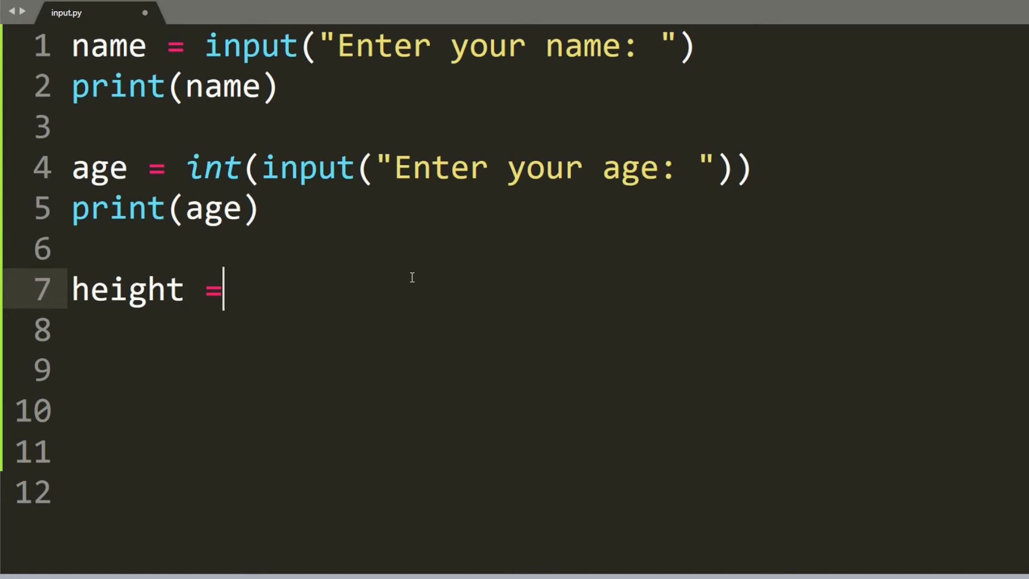
{"action": "type", "text": "float(input(\""}
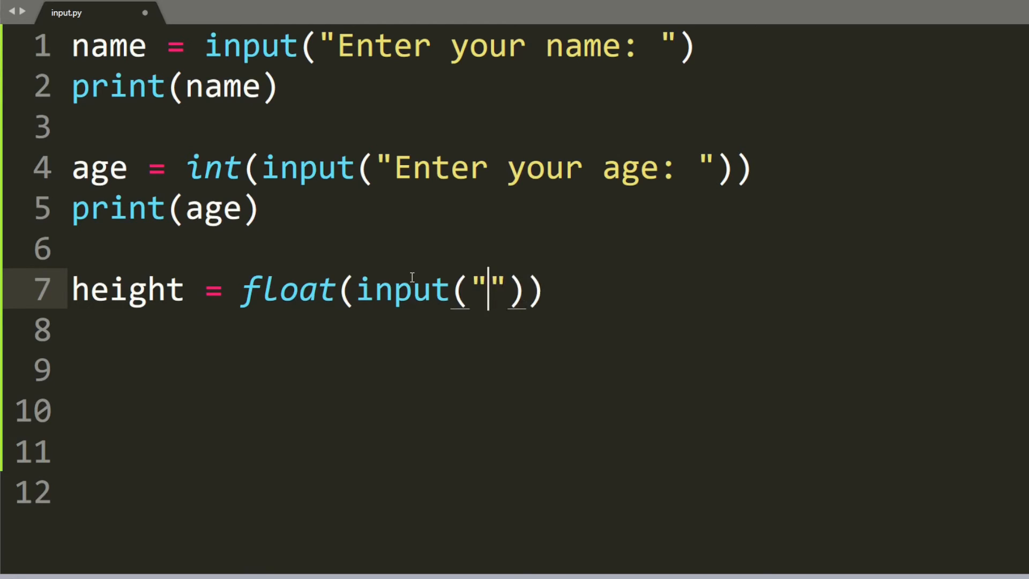
{"action": "type", "text": "Enter your height (m):"}
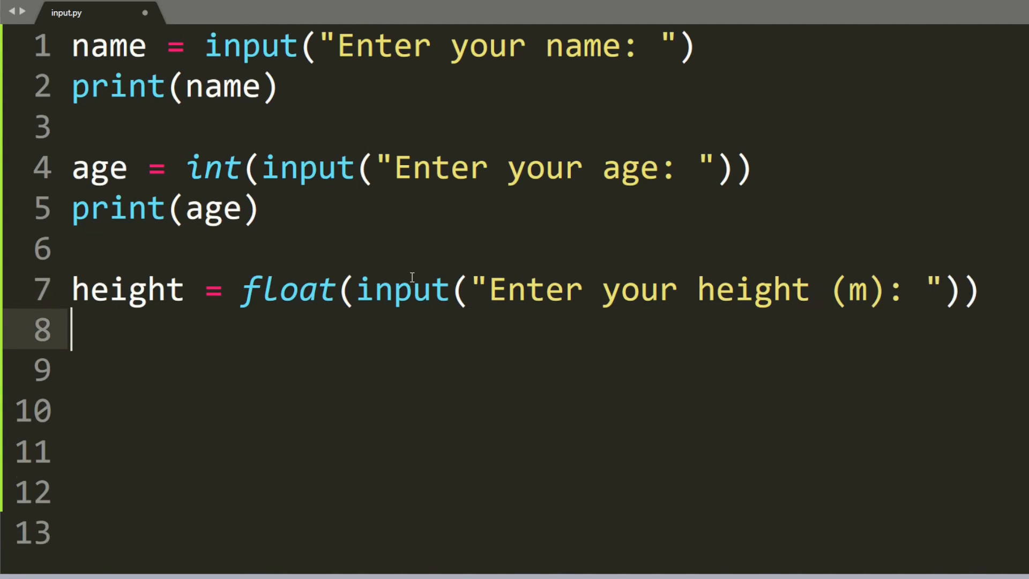
{"action": "type", "text": "print(height)"}
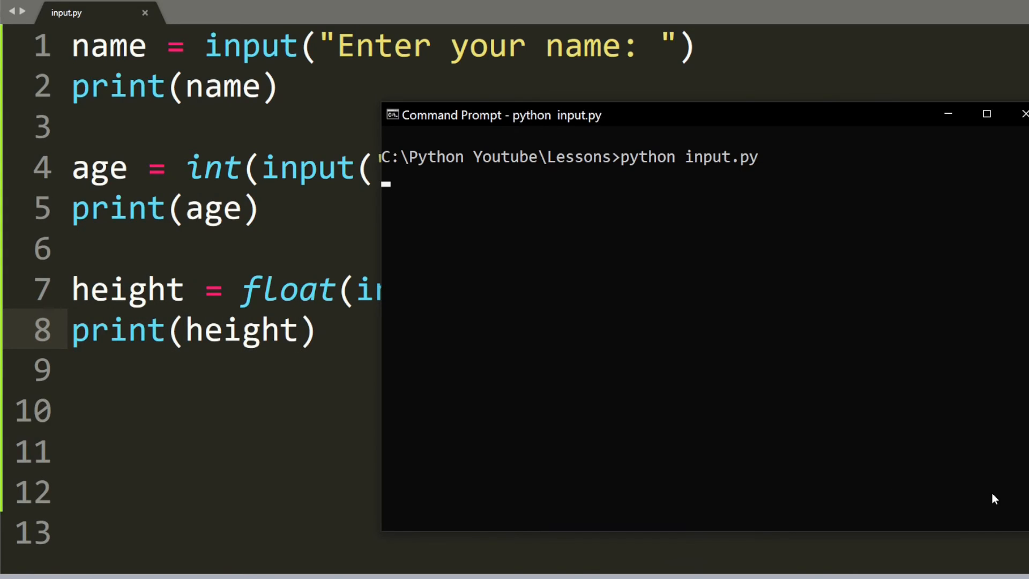
{"action": "type", "text": "John"}
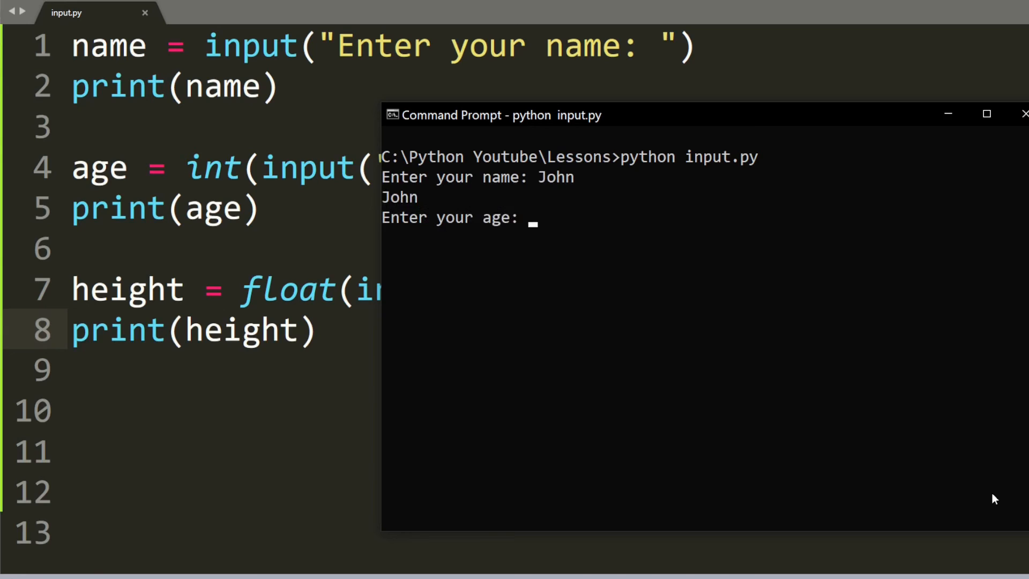